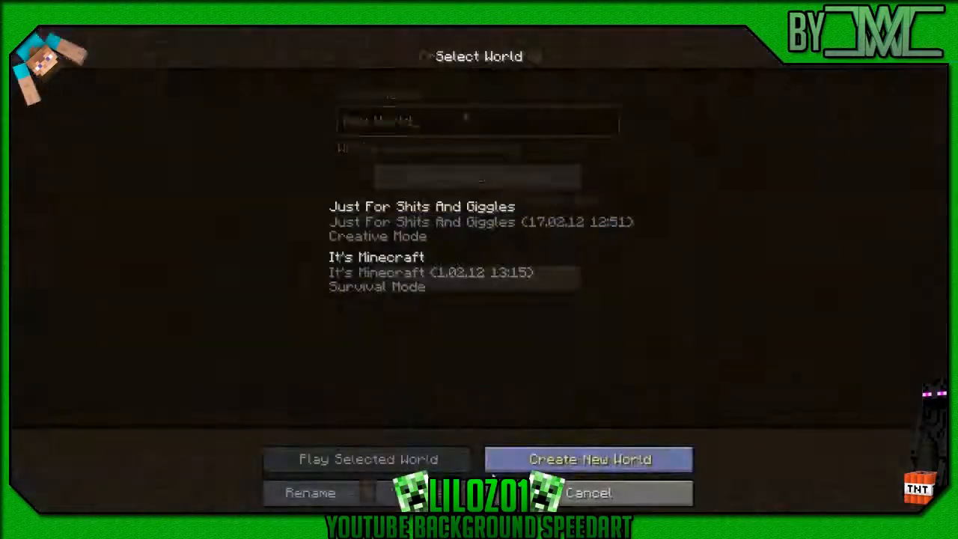
# - Choose Singleplayer from the Minecraft main menu to show the saved worlds
pyautogui.click(369, 459)
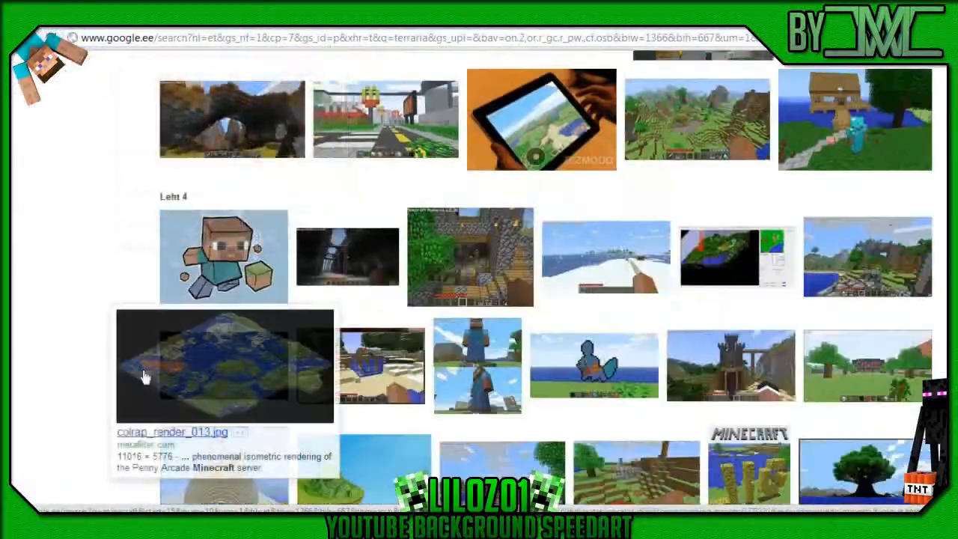
# - Scroll further down the Google Images results for Minecraft pictures
pyautogui.scroll(-3)
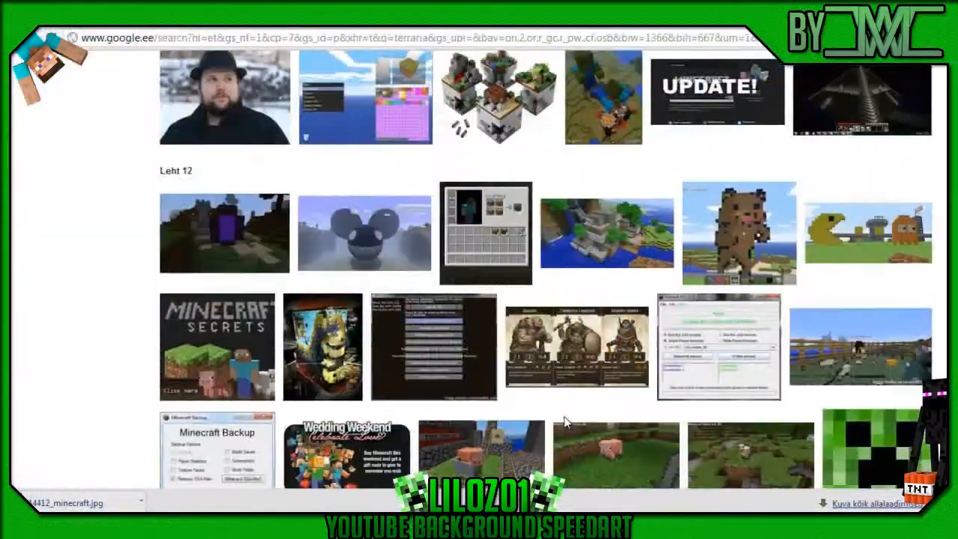
pyautogui.scroll(-3)
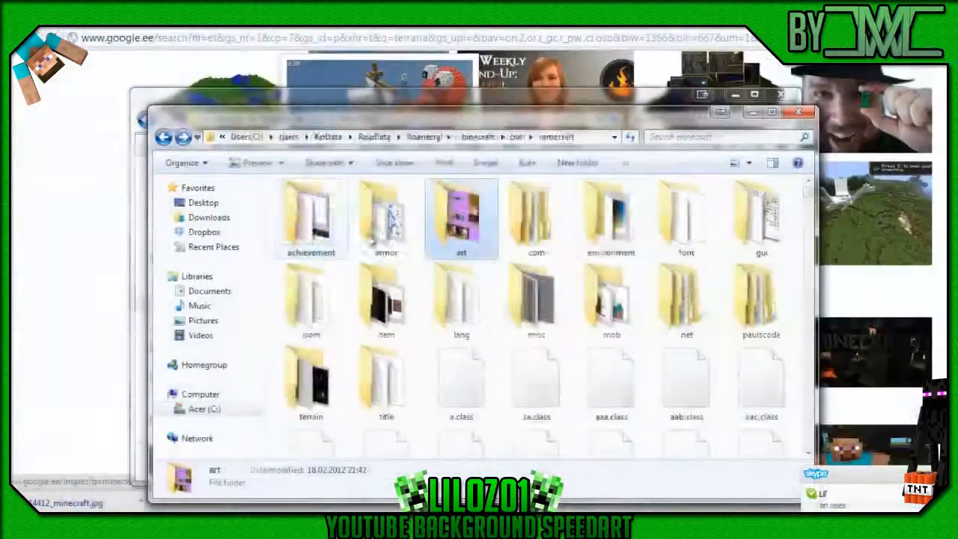
# - Load terrain.png and resize it with Nearest Neighbor resampling to keep pixels crisp
pyautogui.doubleClick(386, 382)
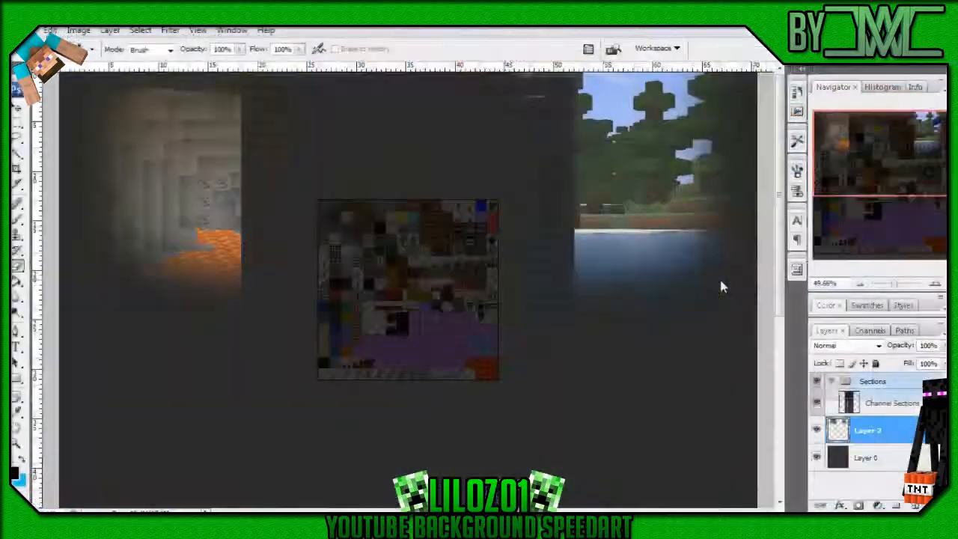
pyautogui.click(111, 30)
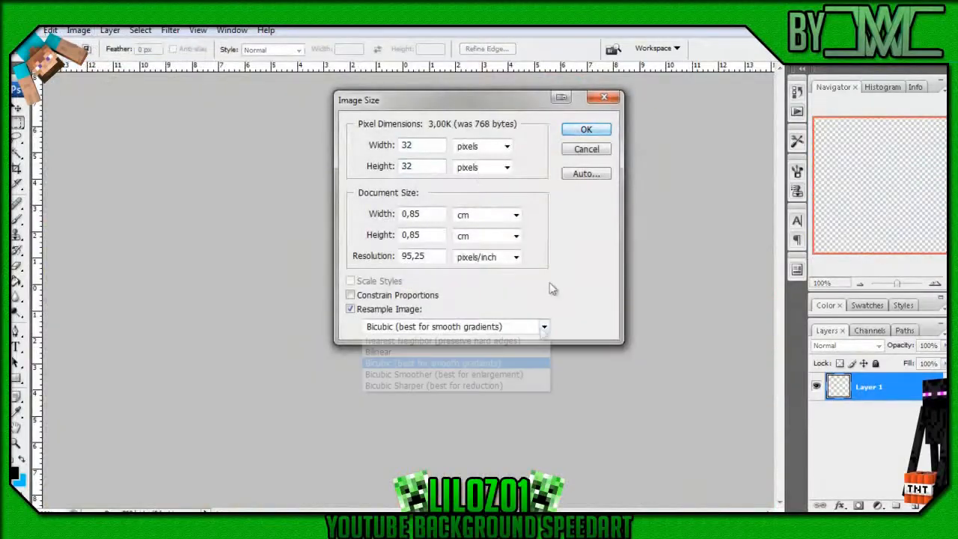
pyautogui.click(587, 129)
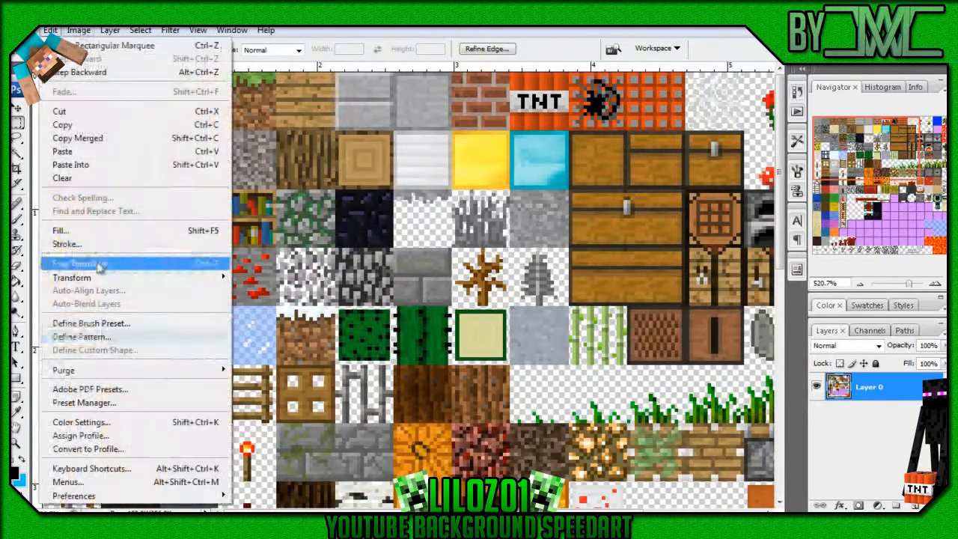
# - Define the selected stone tile as a reusable pattern for filling the canvas
pyautogui.click(81, 336)
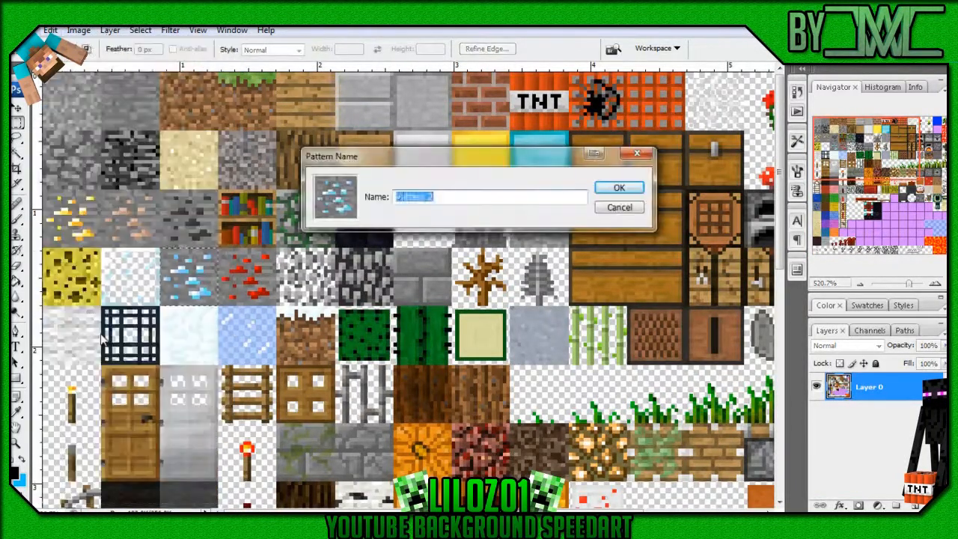
pyautogui.click(49, 30)
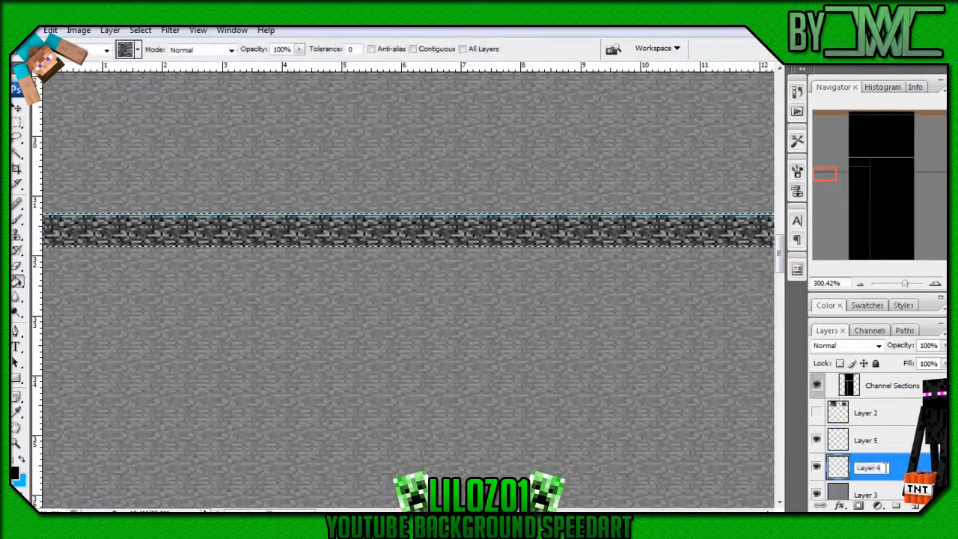
# - Adjust a stone pattern layer in the Layers panel
pyautogui.click(869, 487)
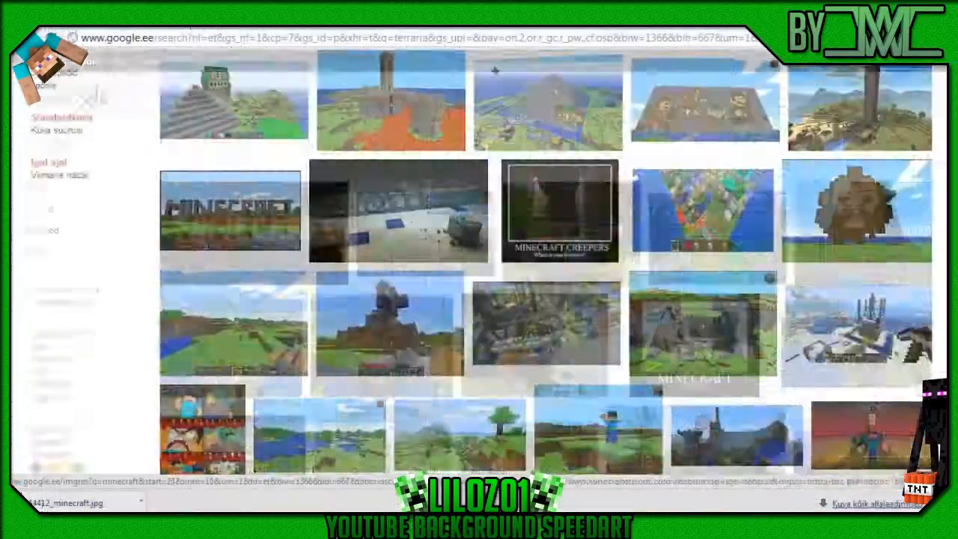
# - Scroll the Steve image results, then search for 'minecraft cinema 4d models'
pyautogui.scroll(-3)
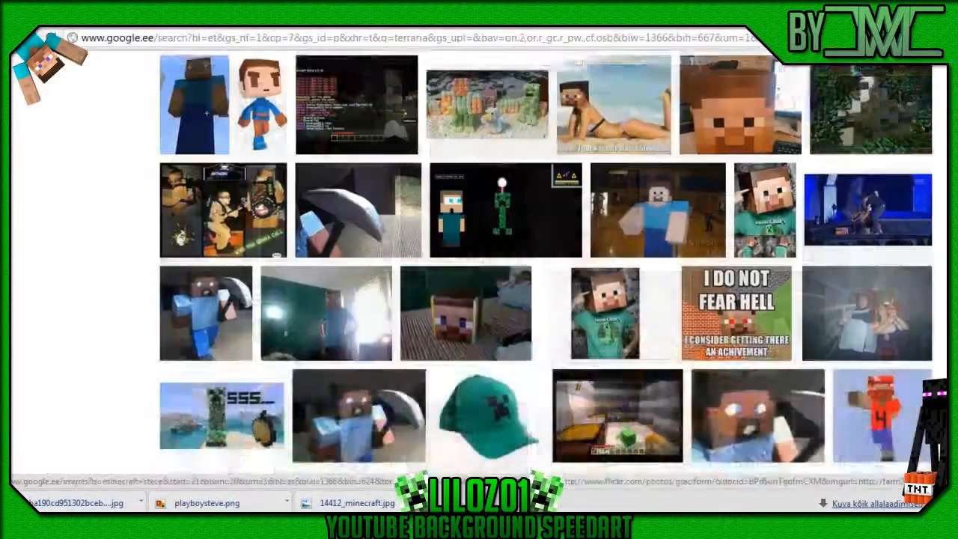
pyautogui.scroll(-3)
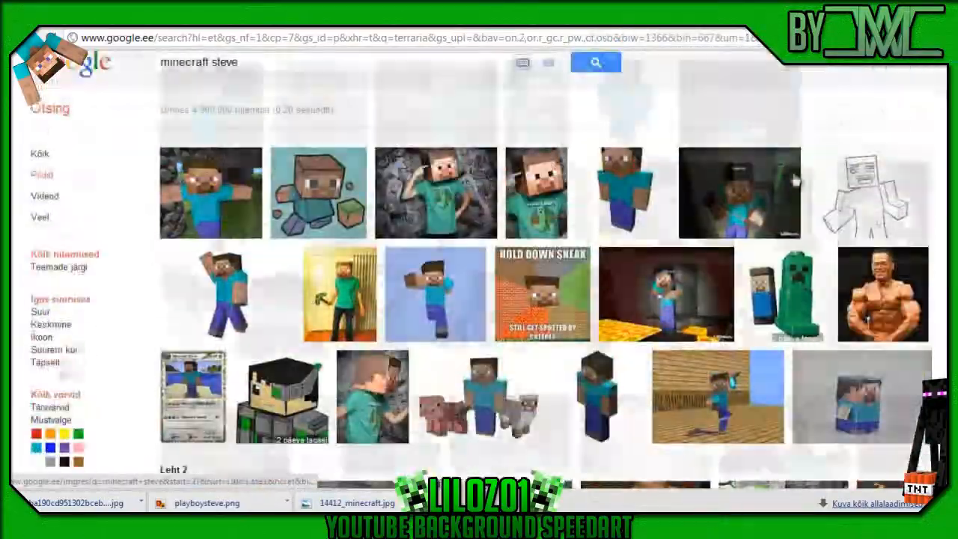
pyautogui.write('minecraft cinema 4d models')
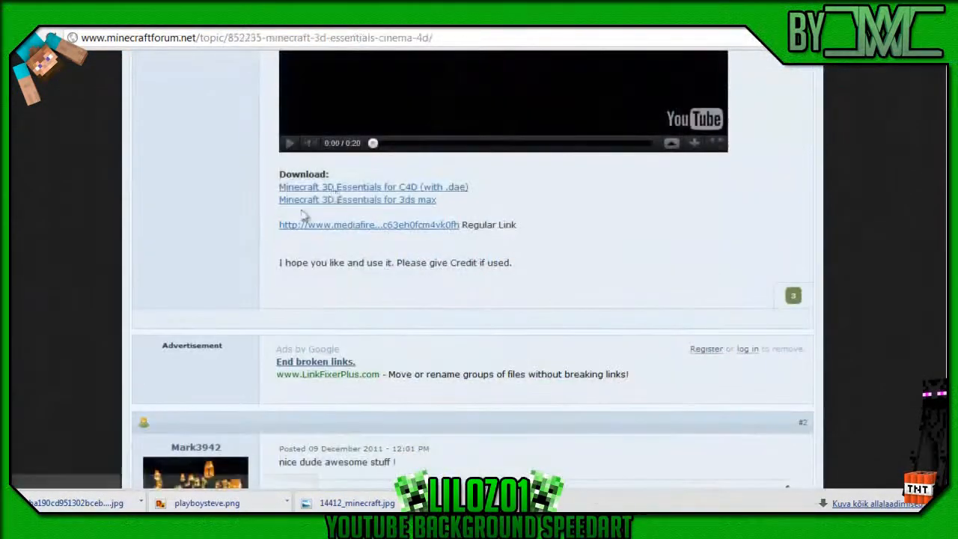
pyautogui.click(368, 224)
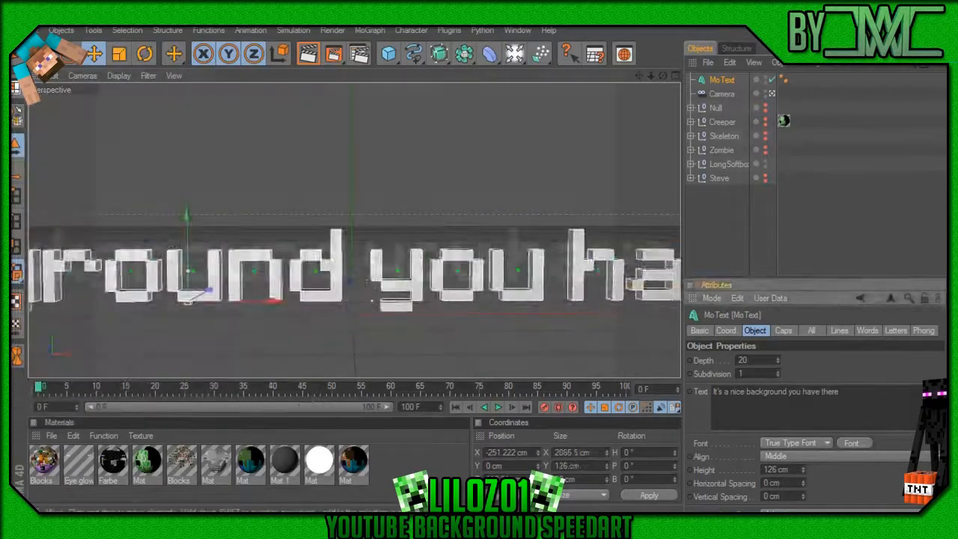
# - Select the LongSoftShd group with the letter objects and render the characters
pyautogui.click(728, 163)
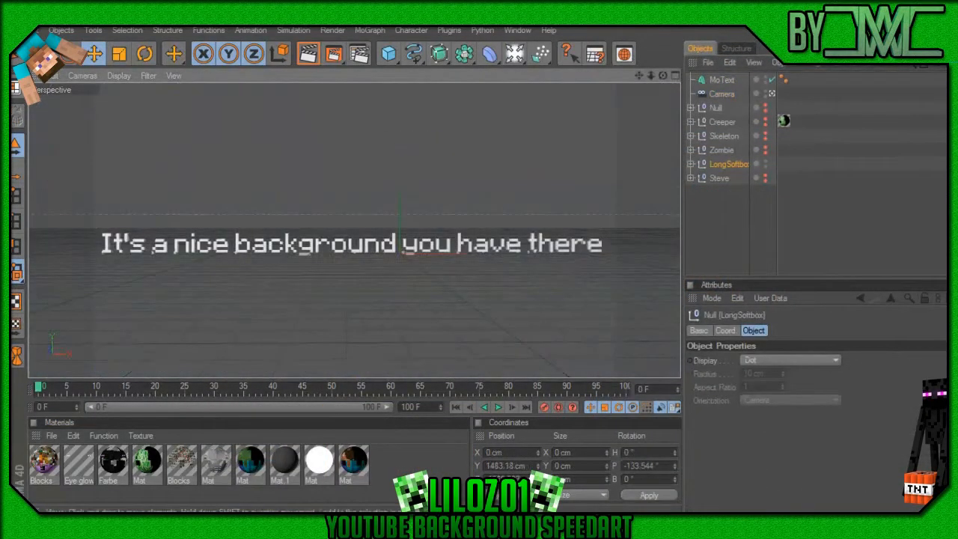
pyautogui.click(722, 80)
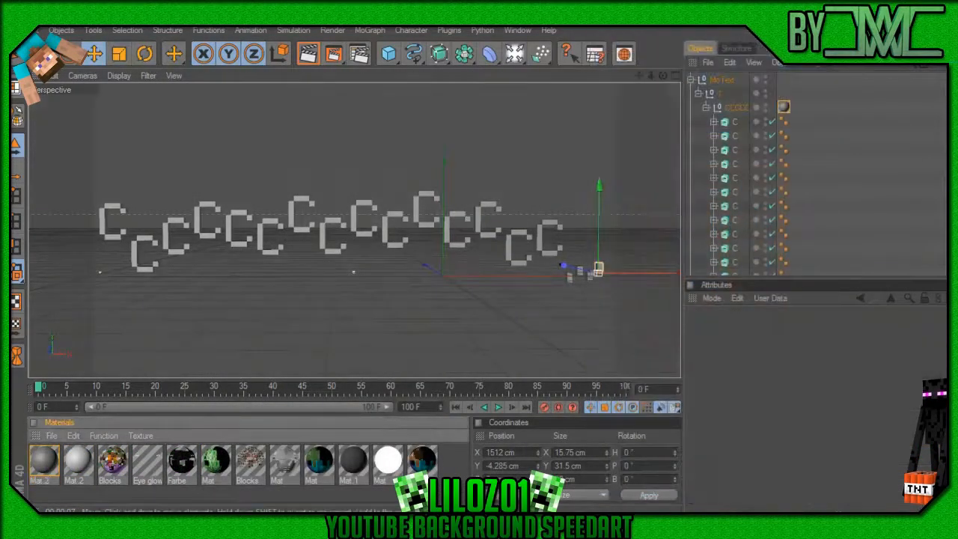
pyautogui.doubleClick(42, 461)
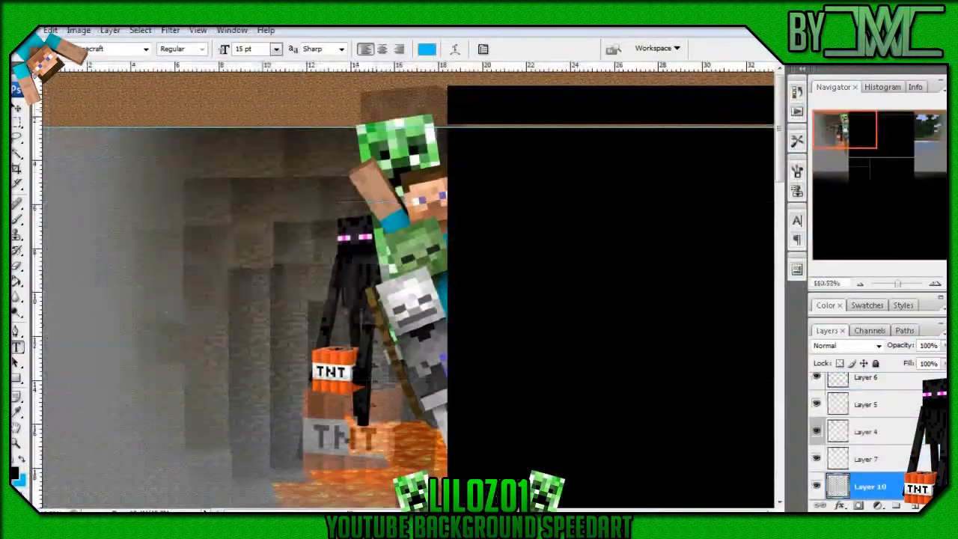
# - Apply Filter > Sharpen > Sharpen to the rendered characters layer
pyautogui.click(171, 30)
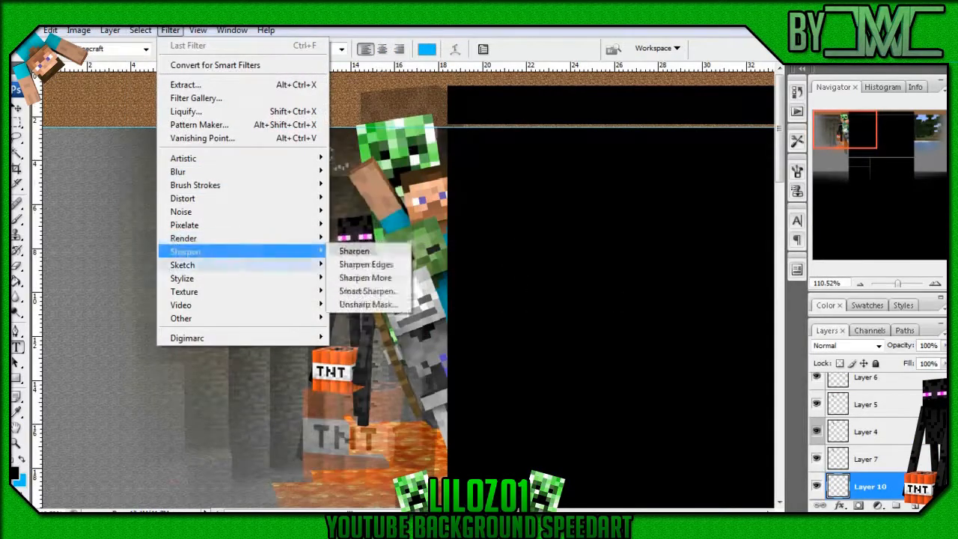
pyautogui.click(354, 251)
pyautogui.write('Liloz01')
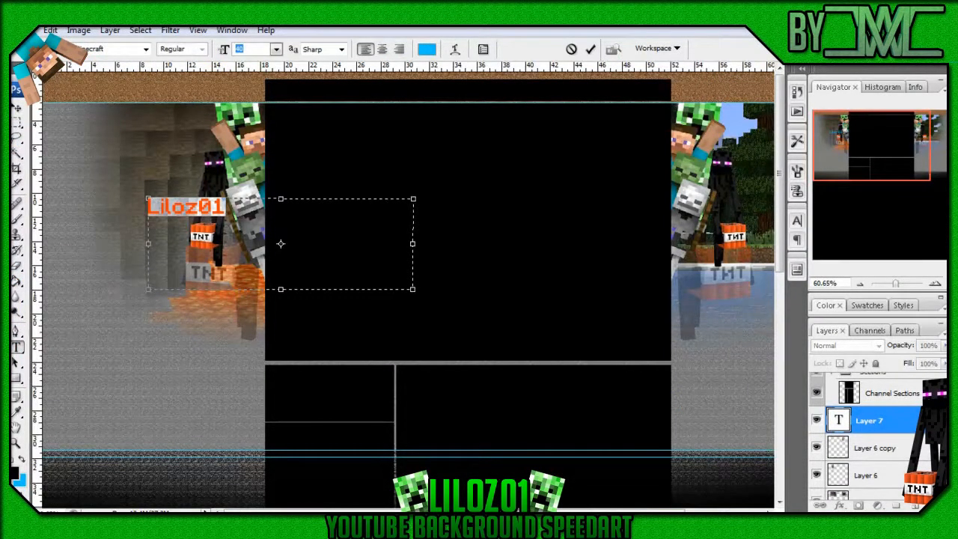
pyautogui.click(49, 30)
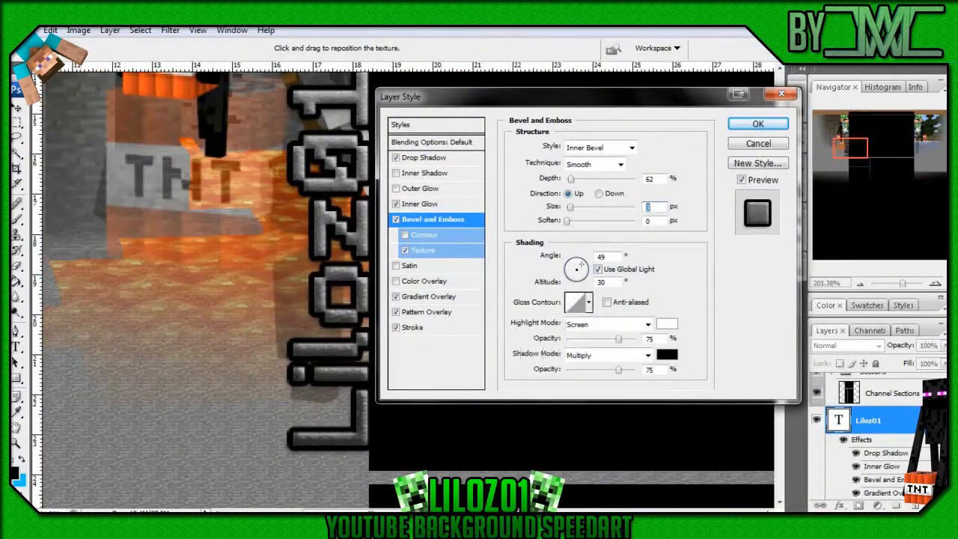
# - Adjust the text's Layer Style, reviewing Pattern Overlay and Bevel Texture settings
pyautogui.click(404, 233)
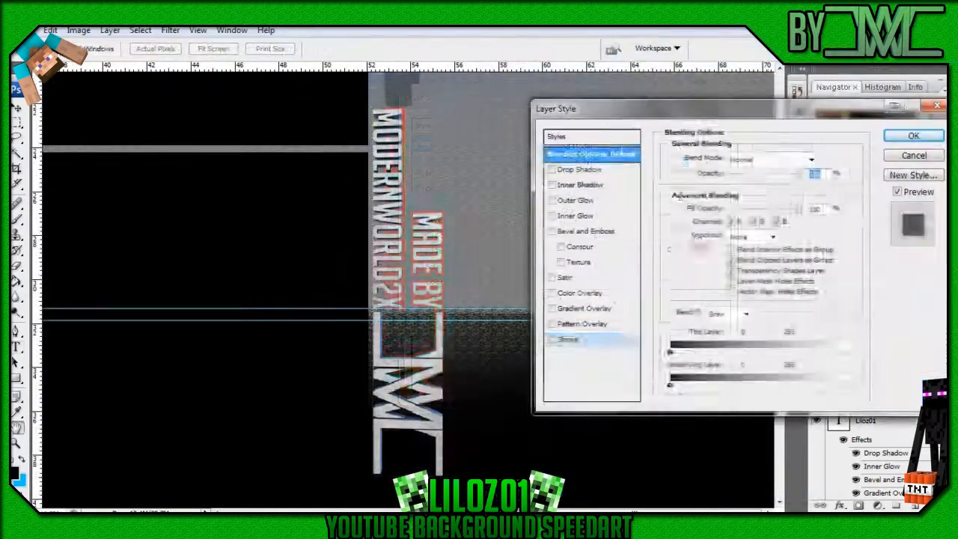
pyautogui.click(586, 323)
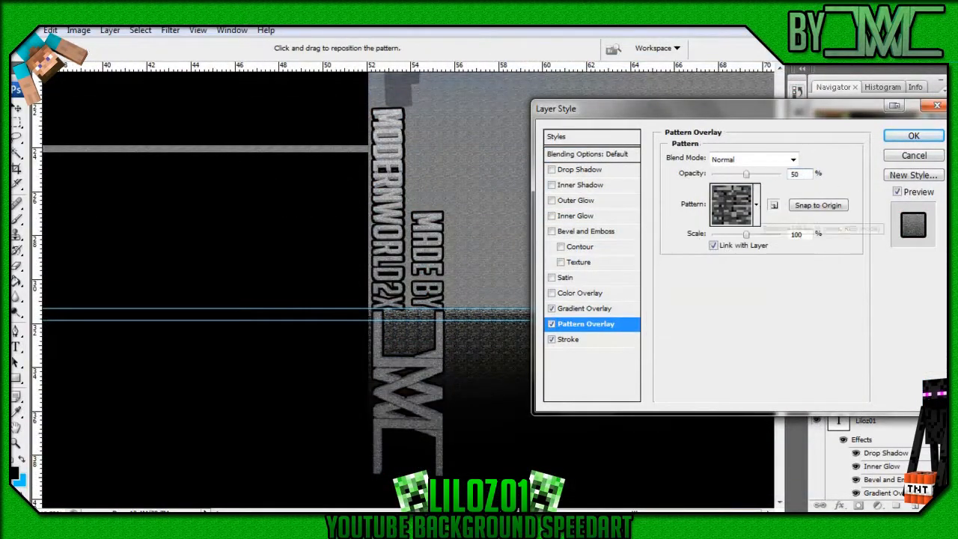
pyautogui.click(581, 262)
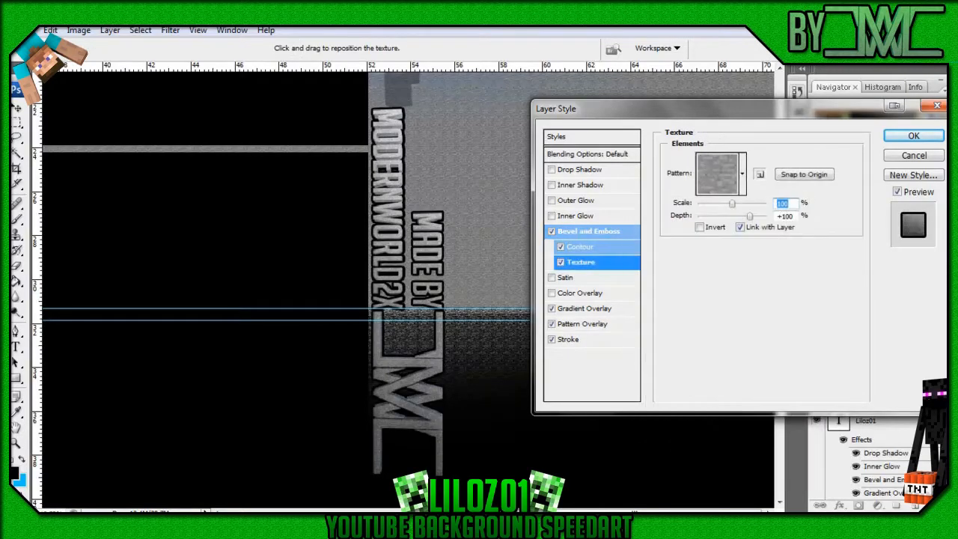